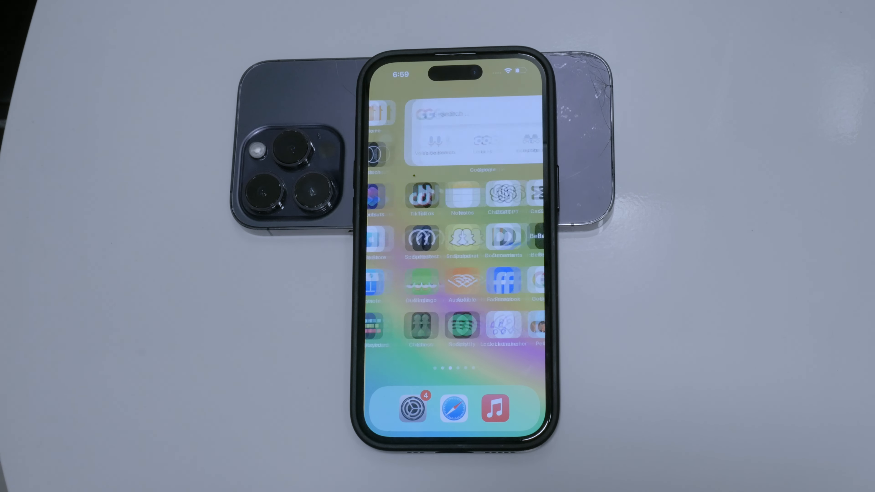
Launch Settings from the home screen to reach the Haptics options
{"action": "left_click", "coordinate": [413, 406]}
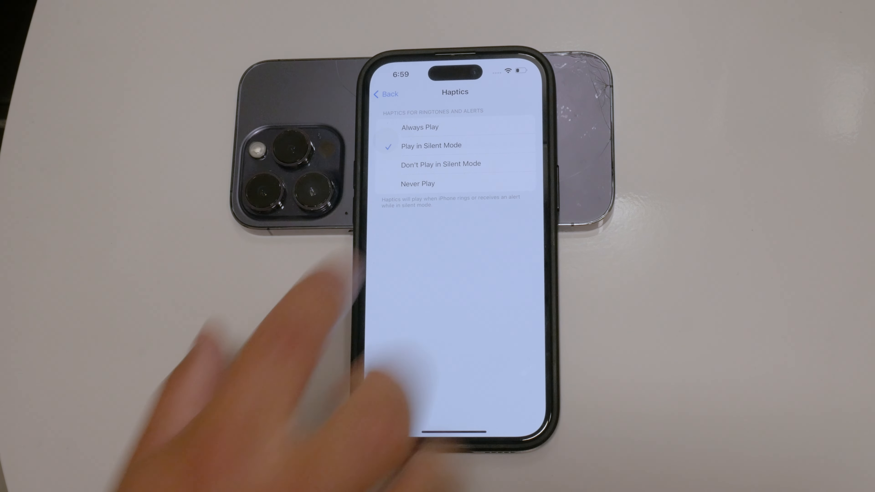
Try Don't Play and Play in Silent Mode, then set ringtone and alert haptics to Always Play
{"action": "left_click", "coordinate": [417, 183]}
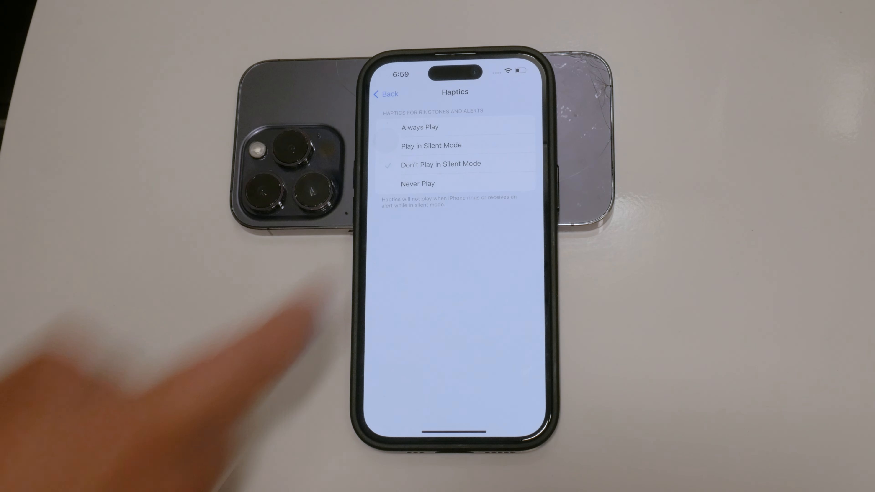
{"action": "left_click", "coordinate": [404, 385]}
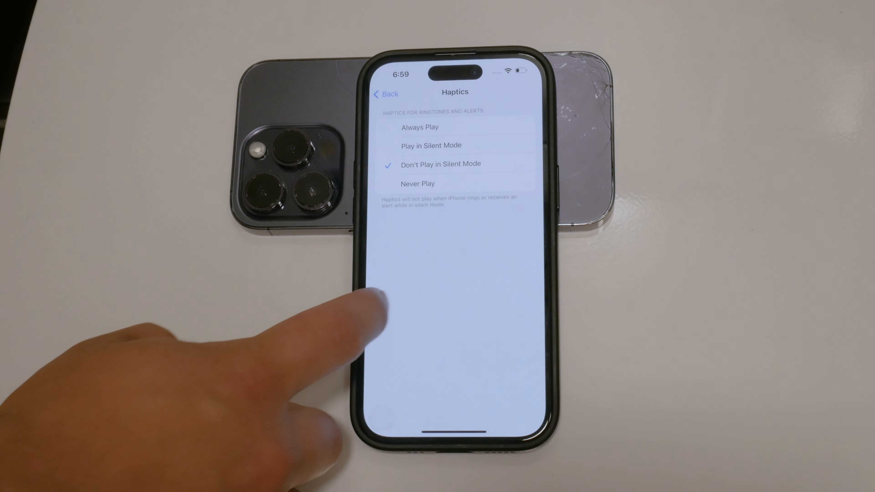
{"action": "left_click", "coordinate": [385, 93]}
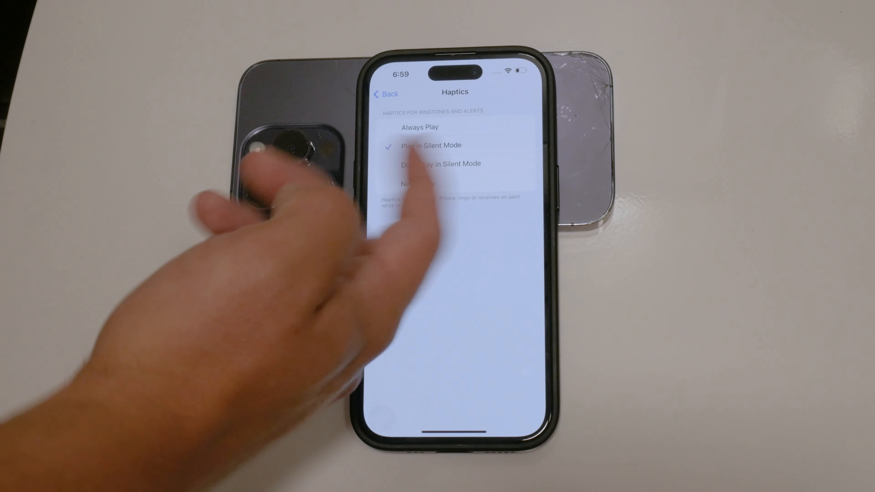
{"action": "left_click", "coordinate": [419, 126]}
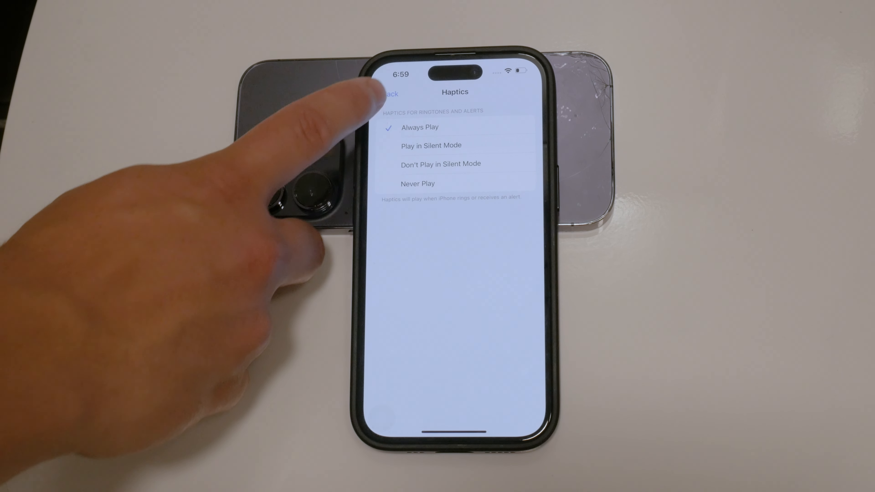
Go back through Sounds & Haptics, checking System Haptics is on, to the main settings list
{"action": "left_click", "coordinate": [390, 92]}
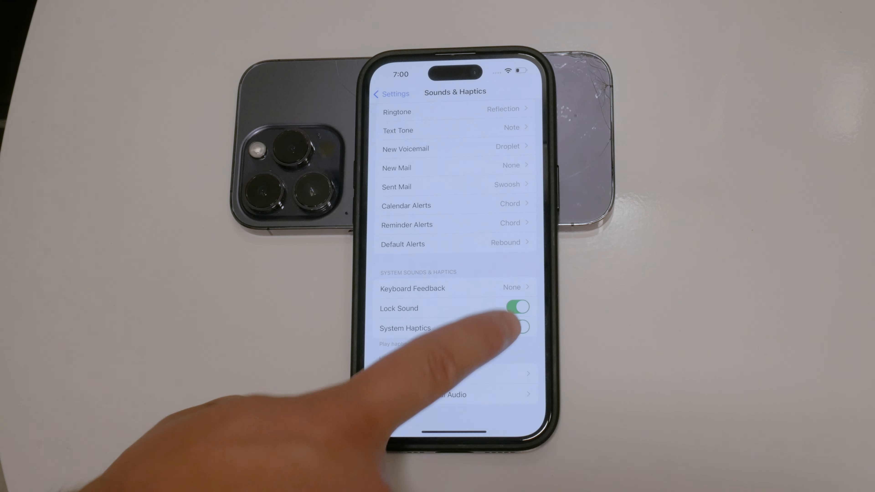
{"action": "left_click", "coordinate": [517, 327]}
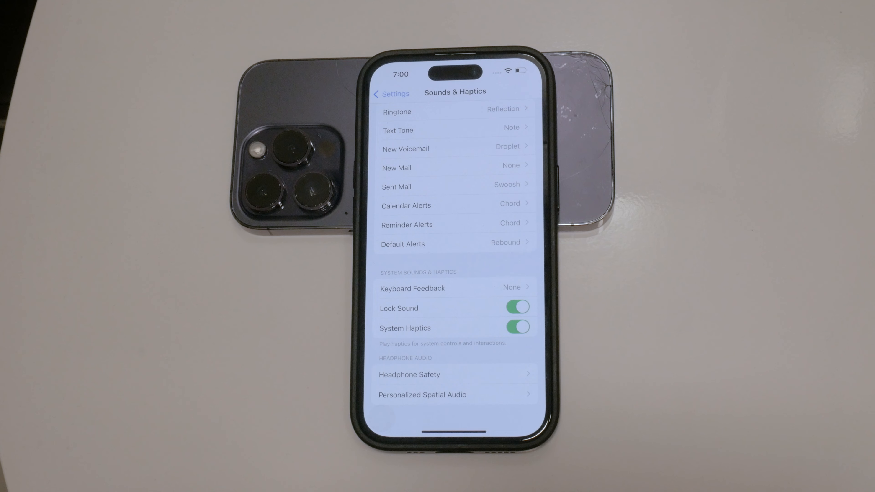
{"action": "left_click", "coordinate": [391, 93]}
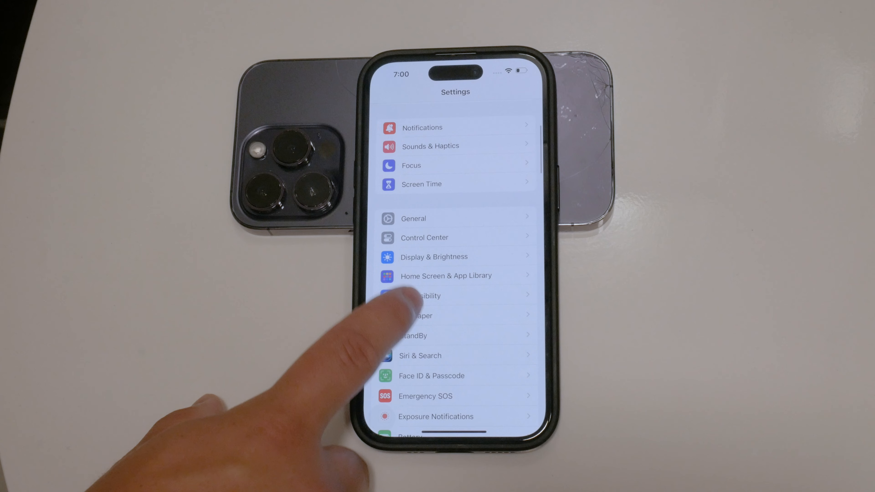
Switch off Vibration under Accessibility > Touch to disable all iPhone vibration
{"action": "left_click", "coordinate": [422, 296]}
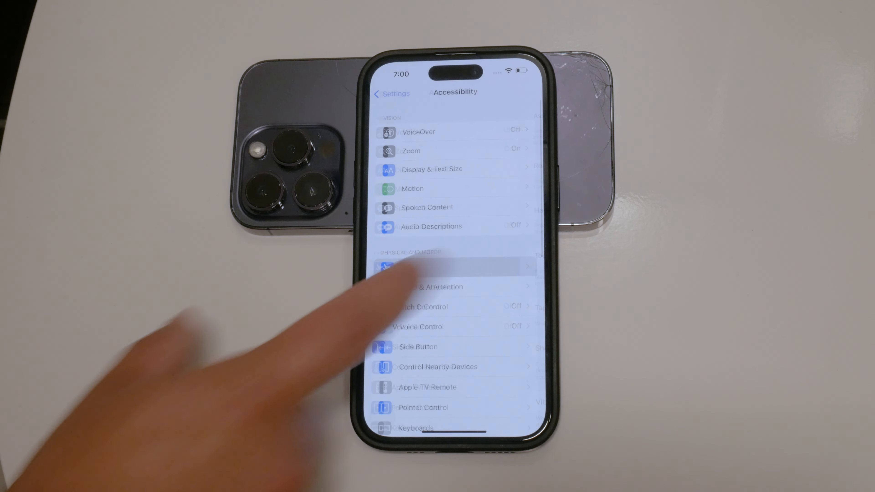
{"action": "left_click", "coordinate": [435, 267]}
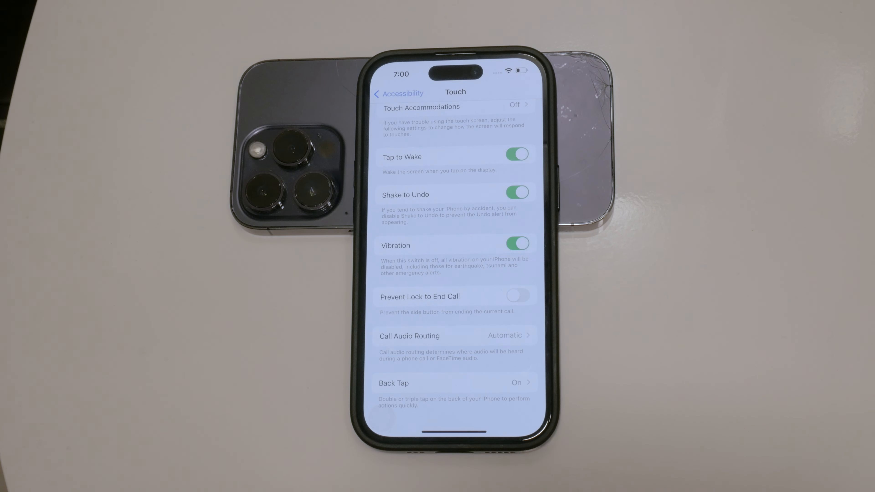
{"action": "left_click", "coordinate": [516, 244]}
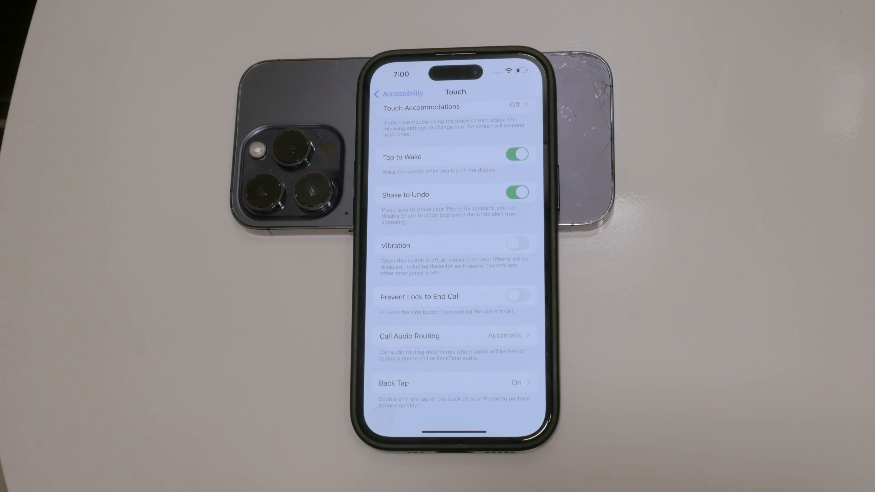